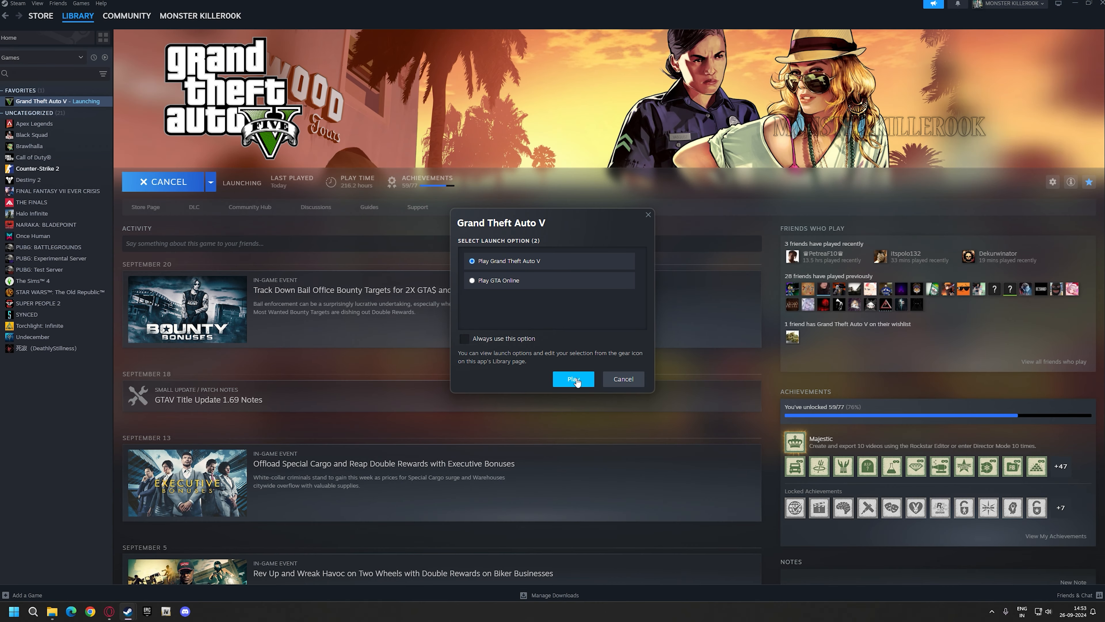
Step: Choose 'Play Grand Theft Auto V' (story version) in Steam's launch option dialog
click(573, 379)
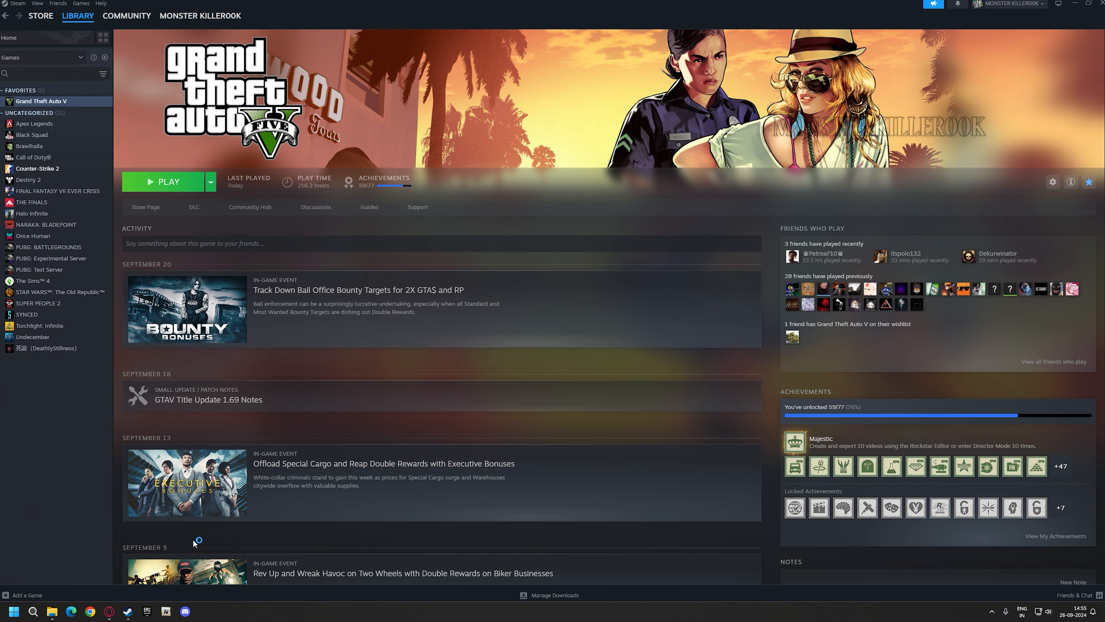
Step: Disable BattlEye anti-cheat under General settings, then return to the games page
click(163, 182)
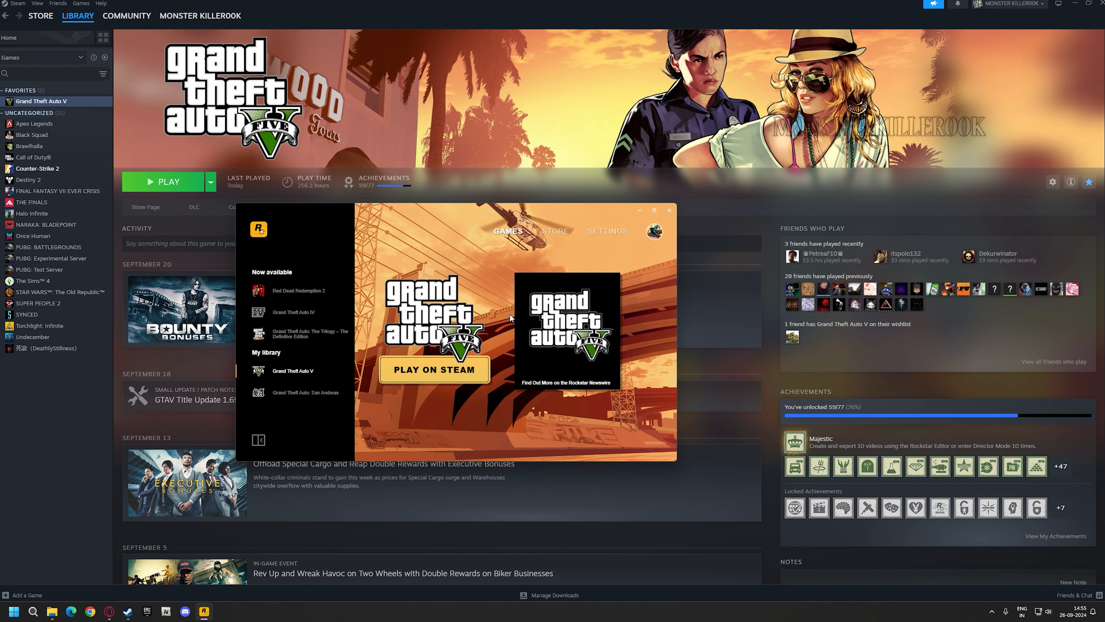
click(608, 230)
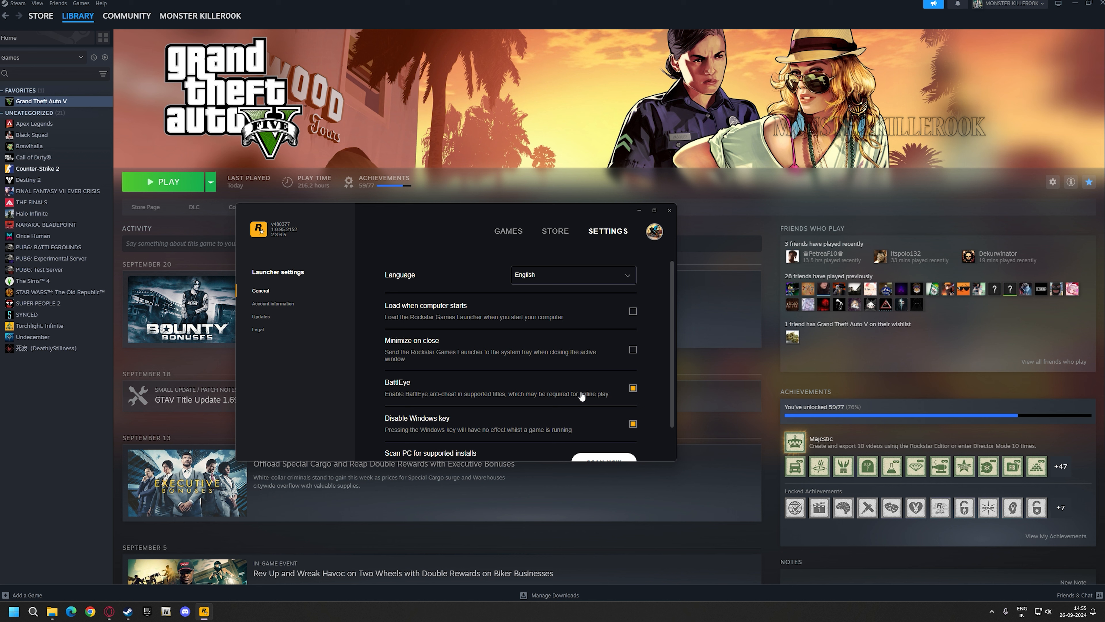
click(632, 388)
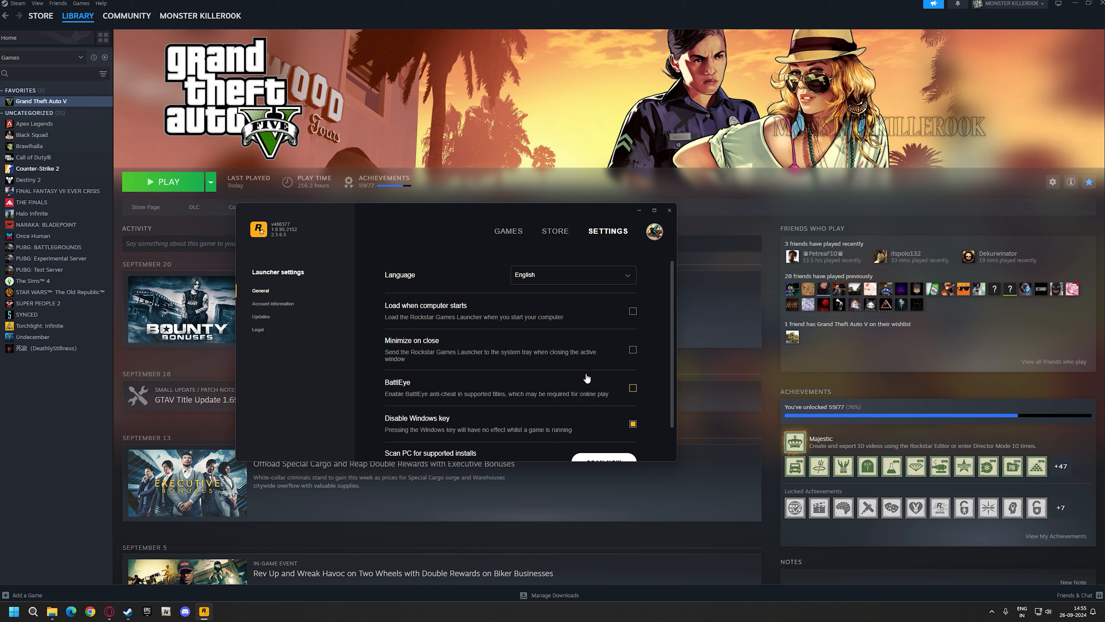
click(508, 231)
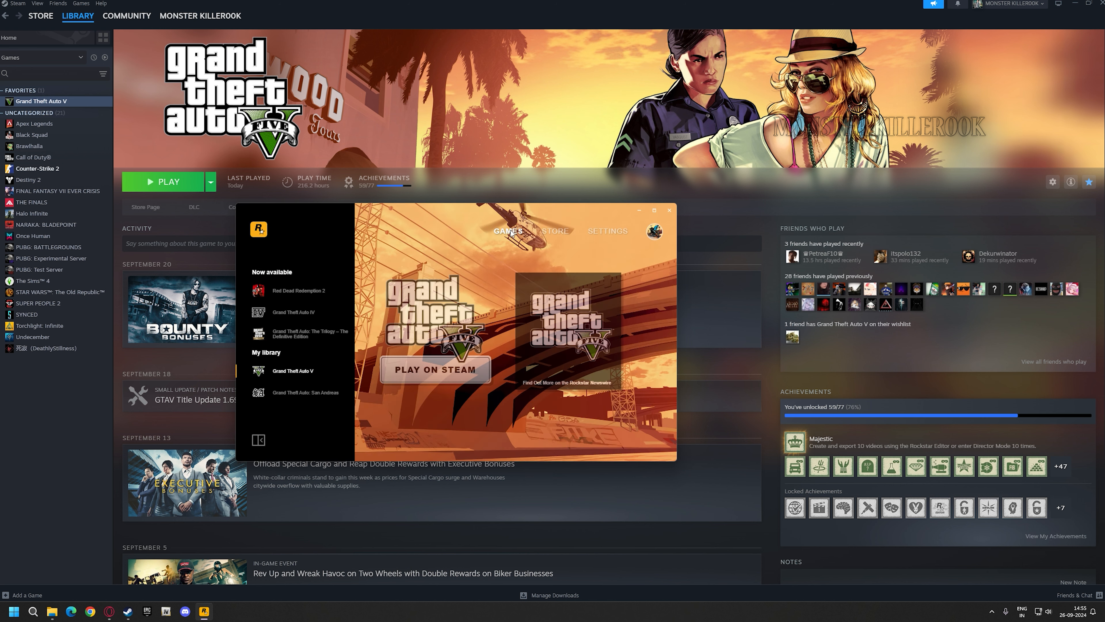
Step: Start Grand Theft Auto V via Play on Steam and reach the title screen
click(439, 369)
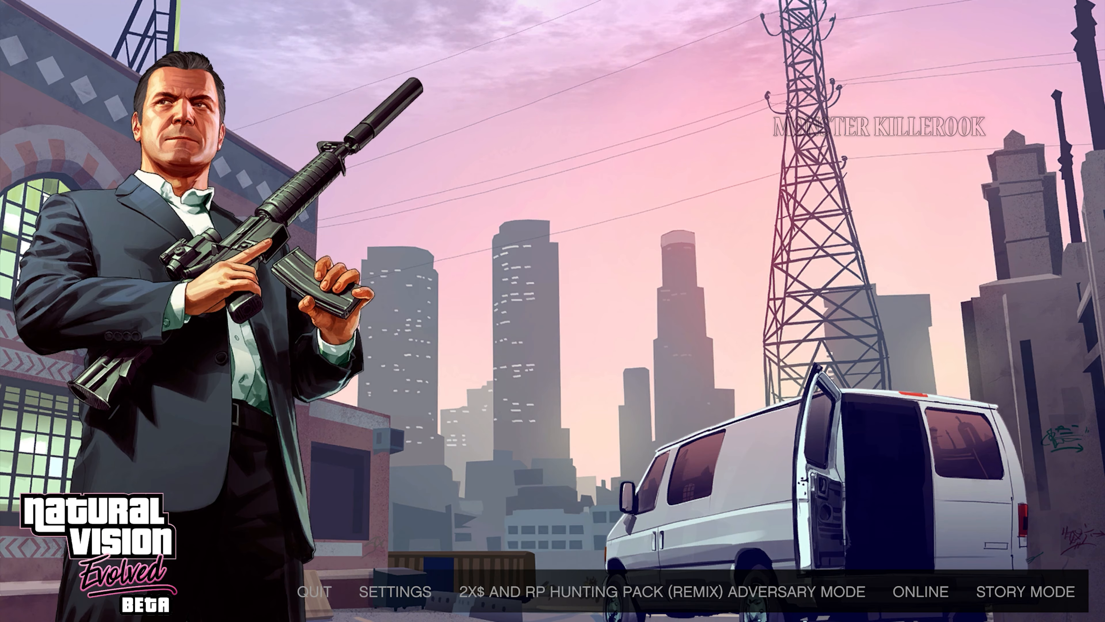
Step: Enter story mode and reach the Menyoo trainer's Vehicle Options menu
click(1023, 590)
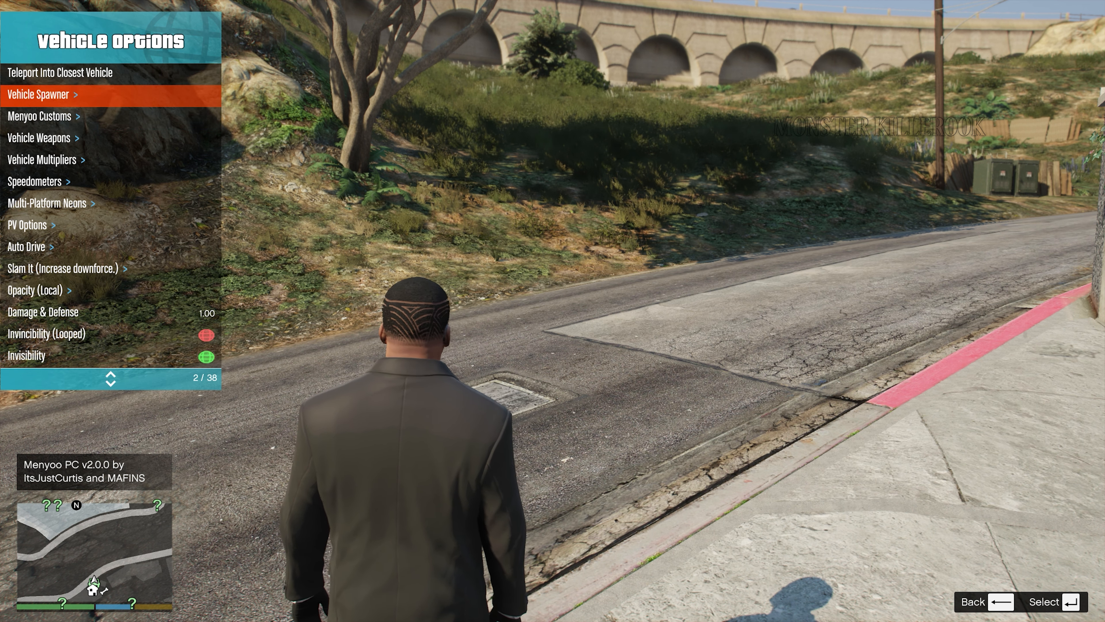
Step: Spawn the saved red sports car with Vehicle Spawner and drive it down the road
click(41, 94)
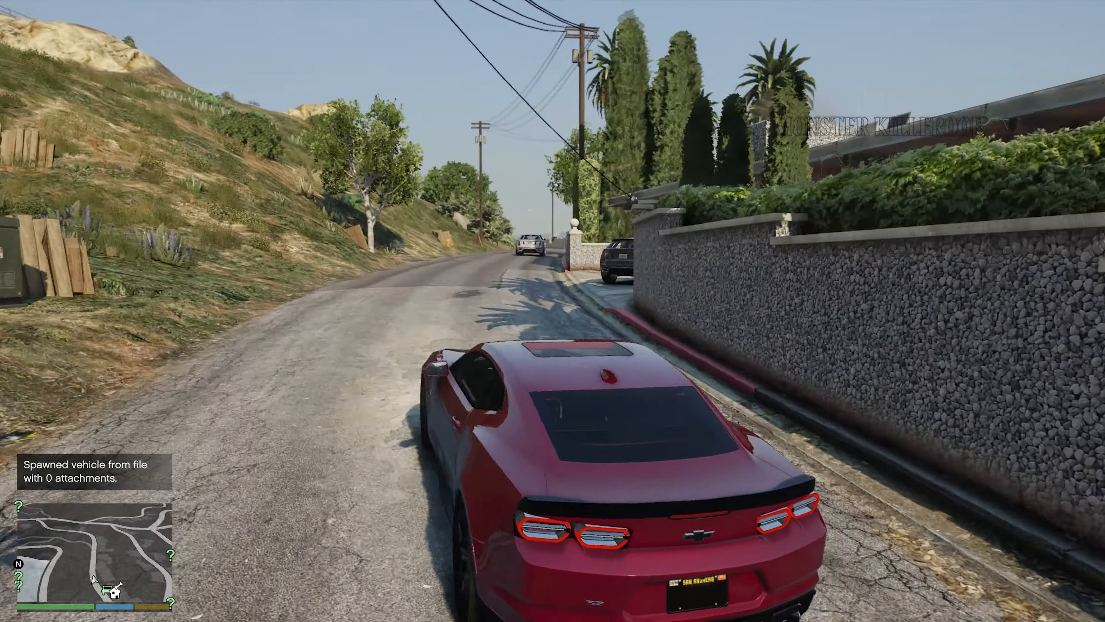
key(w)
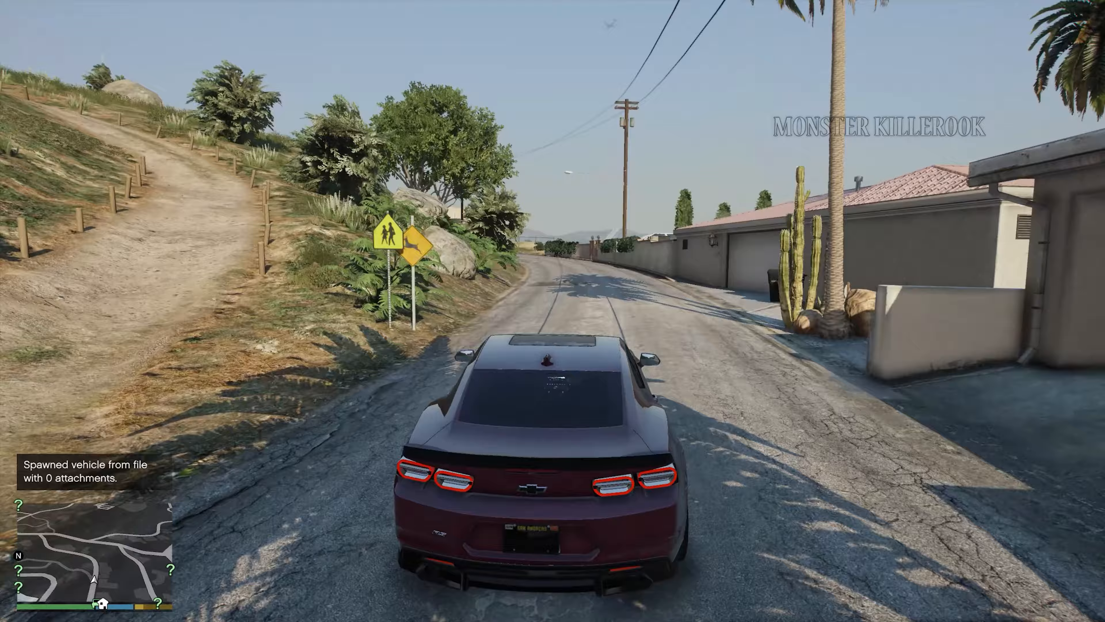
key(w)
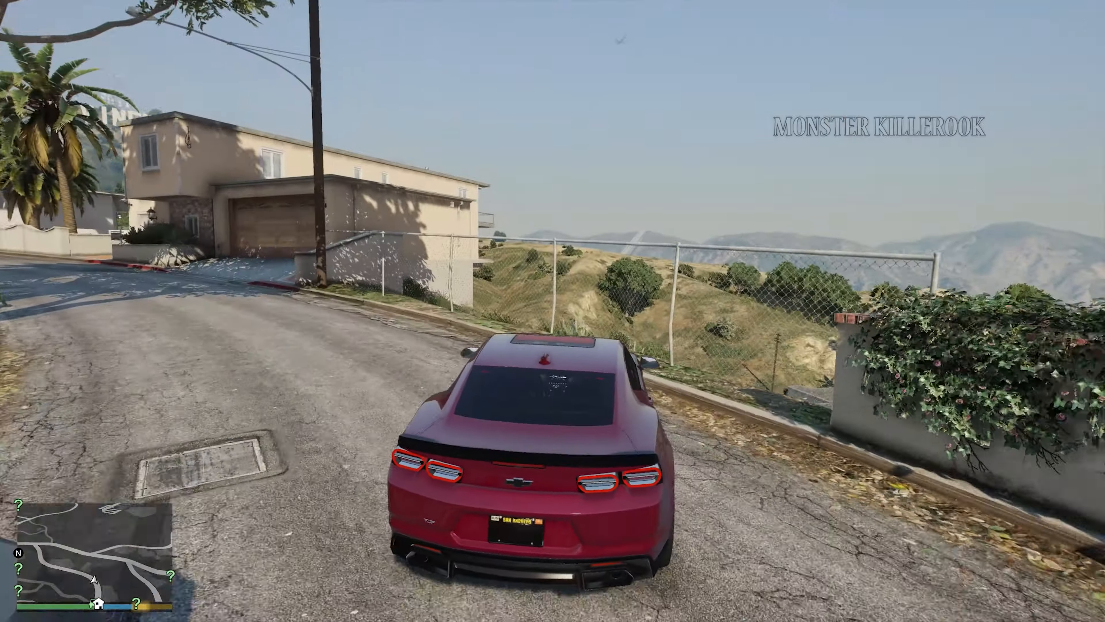